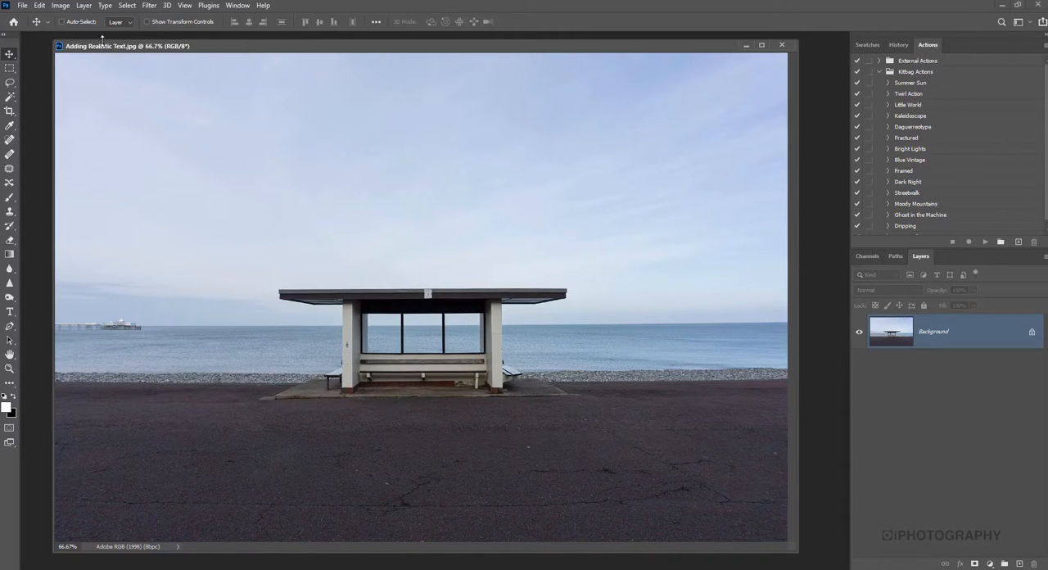
{"action": "mouse_move", "coordinate": [59, 7]}
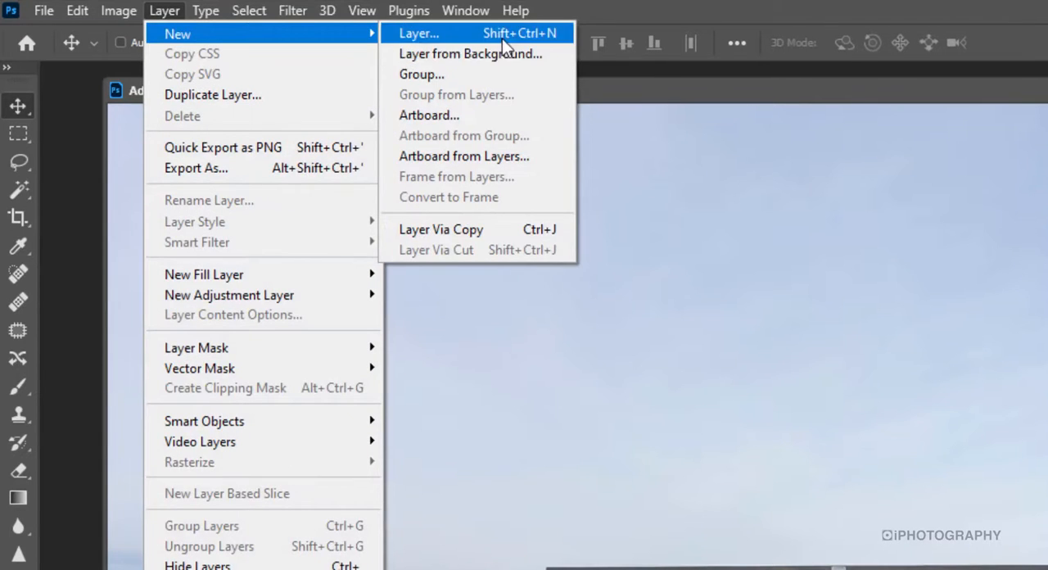
Add a new empty layer named Text above the beach photo
{"action": "left_click", "coordinate": [419, 33]}
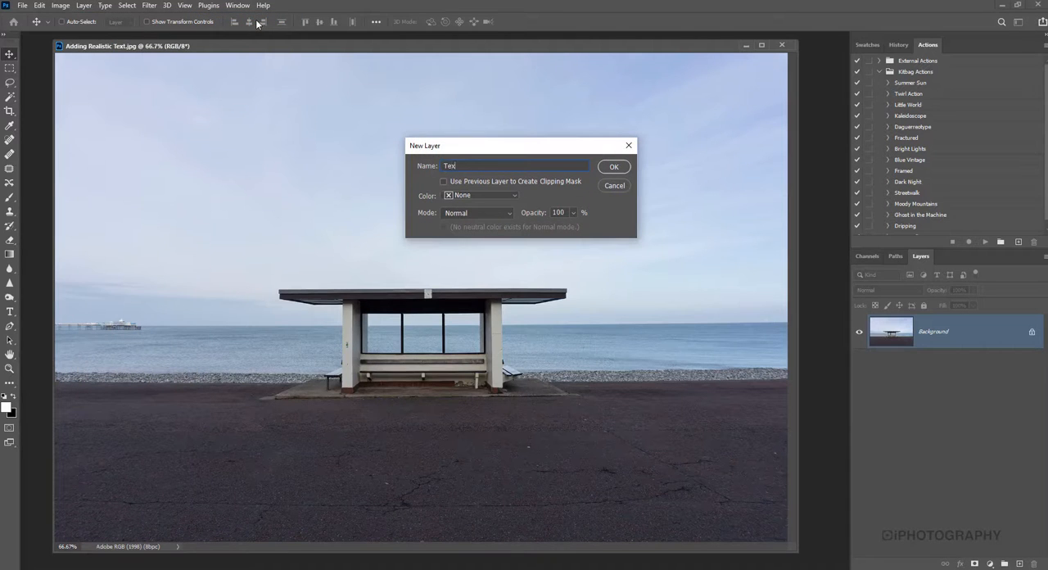
{"action": "left_click", "coordinate": [613, 167]}
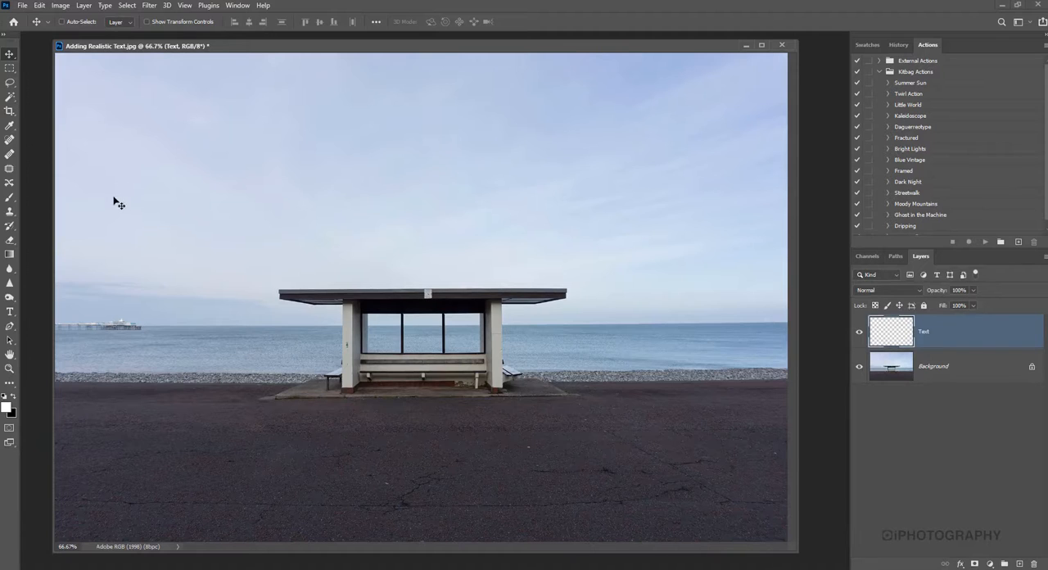
{"action": "mouse_move", "coordinate": [34, 311]}
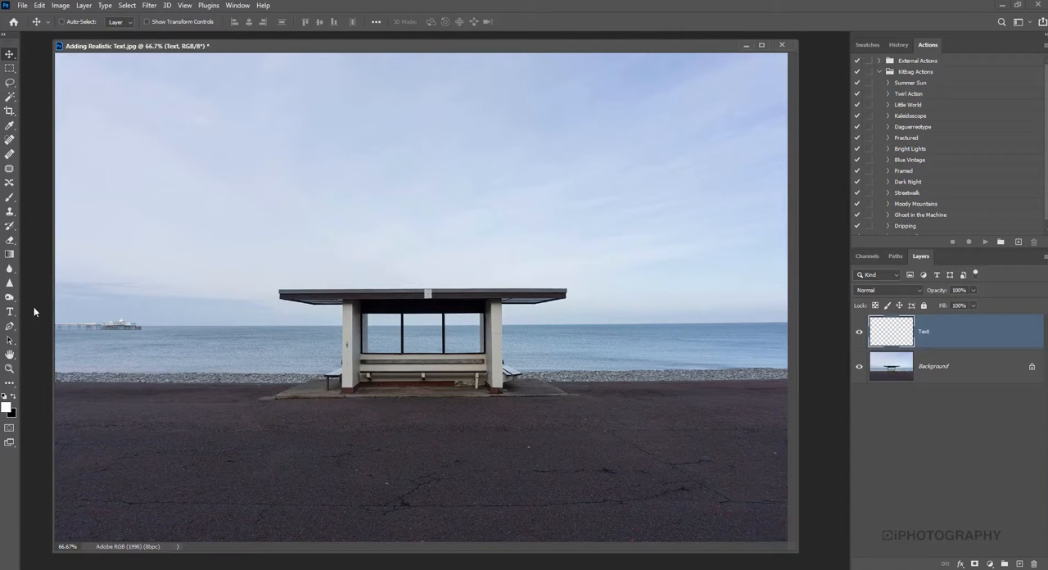
Draw a text box with the Type tool across the lower promenade, filled with placeholder Lorem ipsum
{"action": "left_click", "coordinate": [10, 366]}
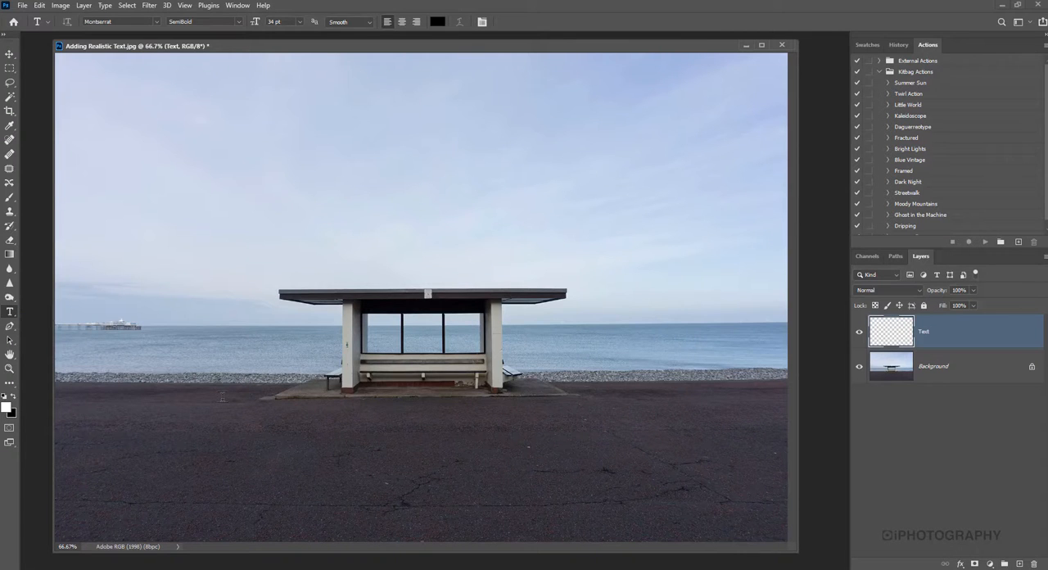
{"action": "left_click_drag", "start_coordinate": [147, 406], "coordinate": [583, 475]}
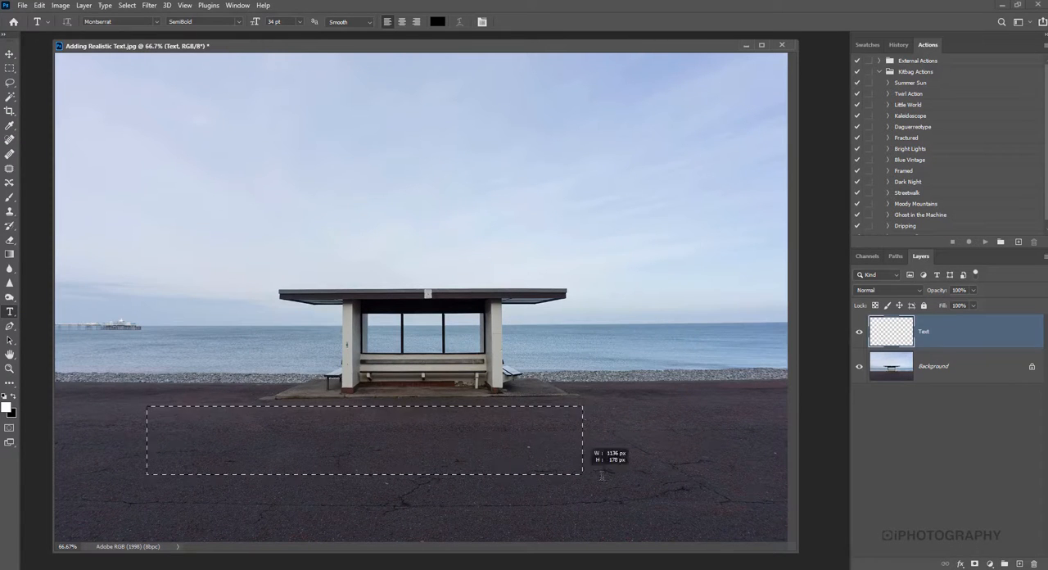
{"action": "left_click_drag", "start_coordinate": [581, 465], "coordinate": [686, 532]}
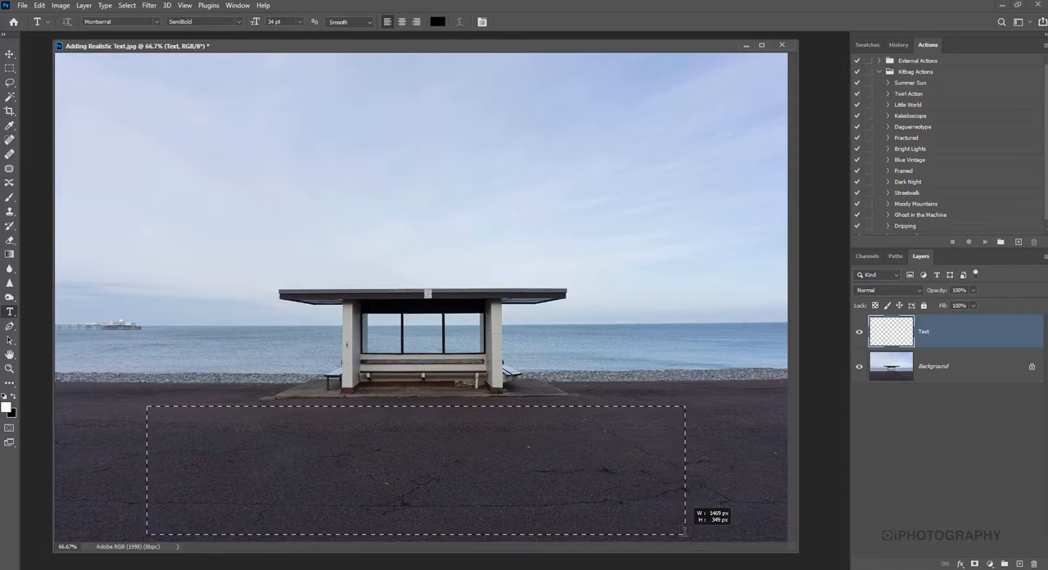
{"action": "type", "text": "Lorem ipsum dolor sit amet,"}
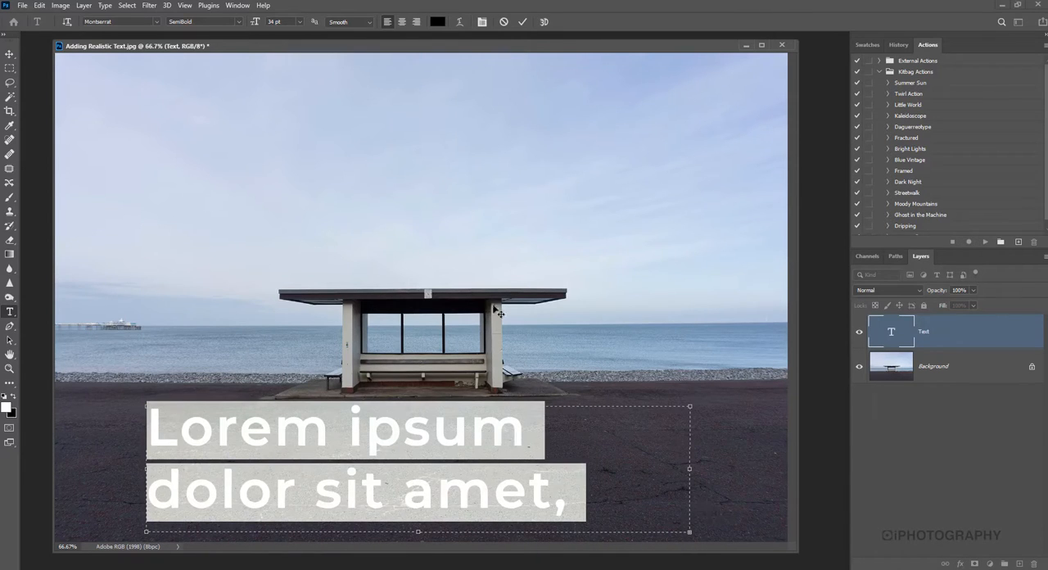
Centre the text, make it white, replace it with 'beach' and give it a heavier all-caps weight
{"action": "left_click", "coordinate": [403, 22]}
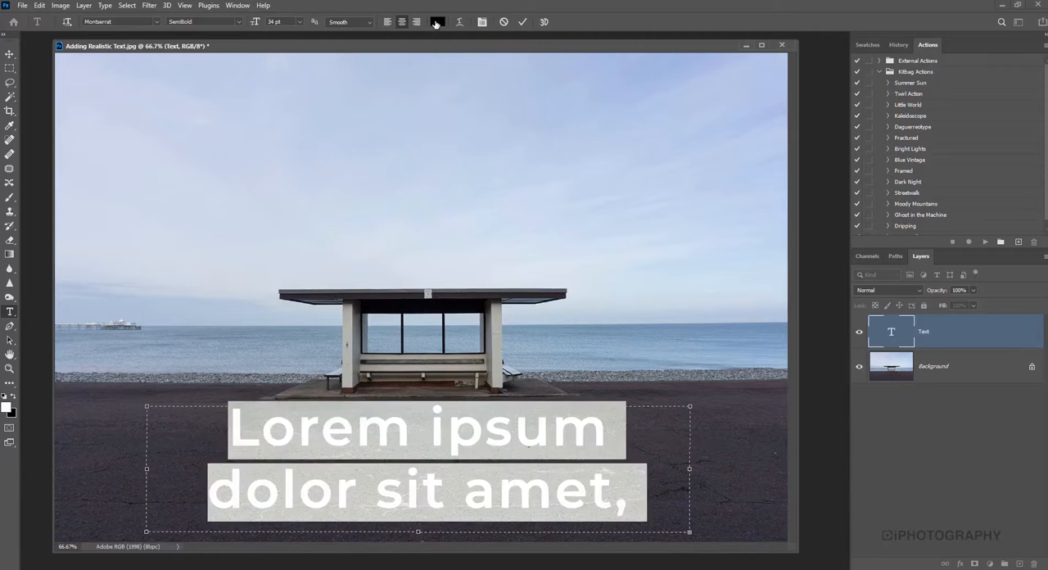
{"action": "left_click", "coordinate": [438, 21]}
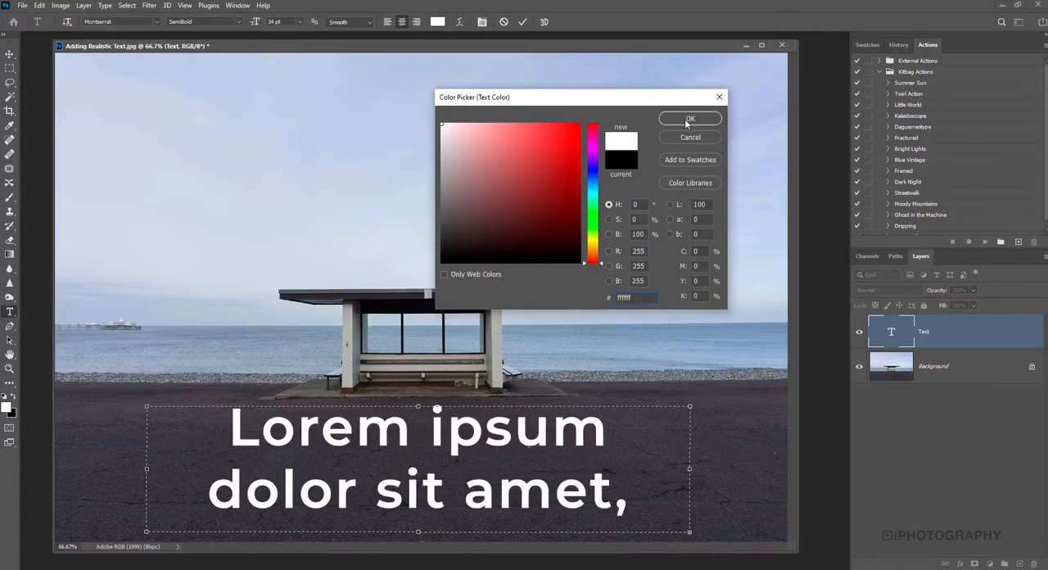
{"action": "left_click", "coordinate": [690, 118]}
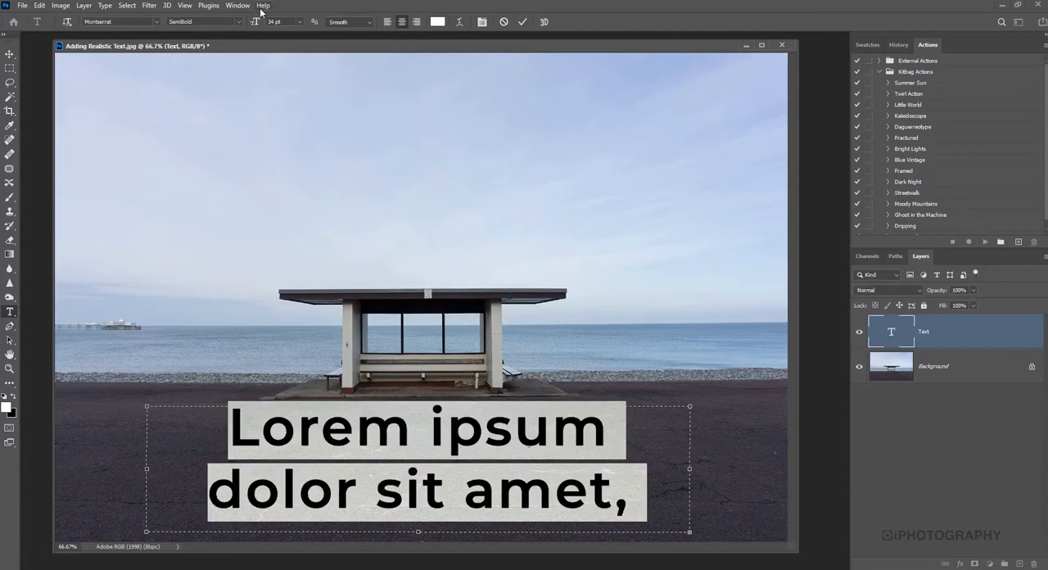
{"action": "type", "text": "beach"}
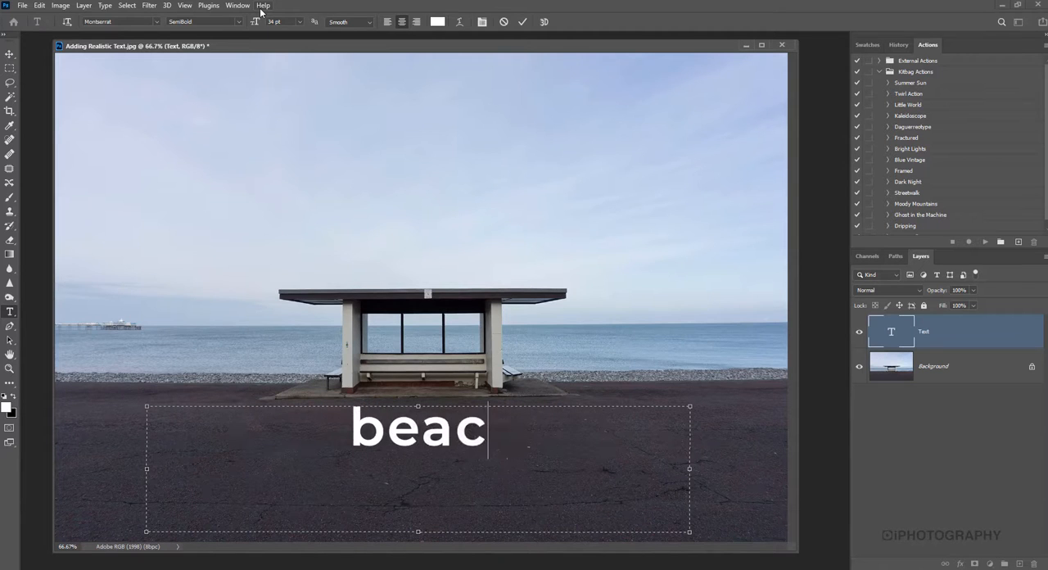
{"action": "type", "text": "h"}
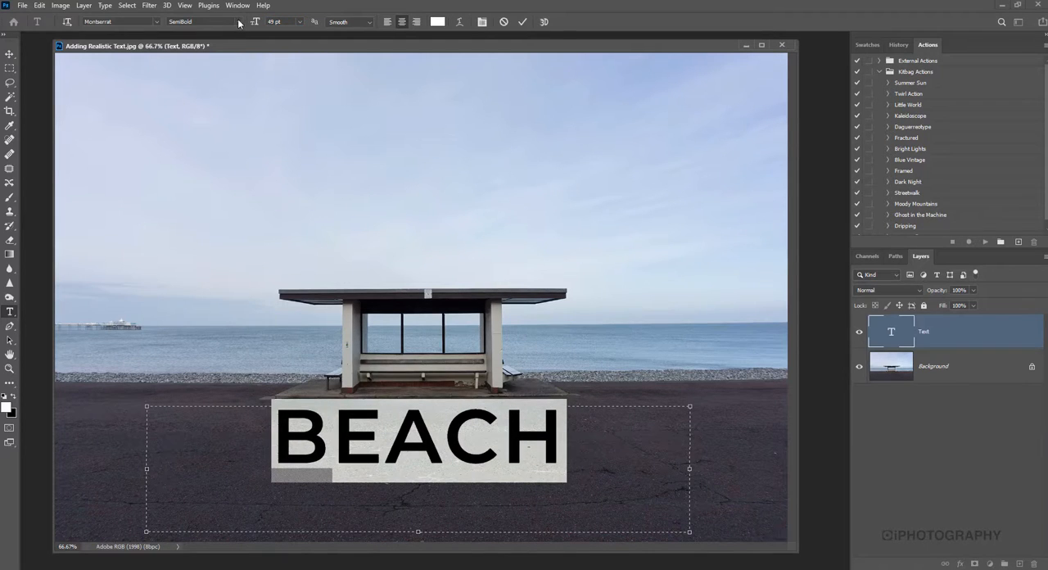
{"action": "left_click", "coordinate": [200, 21]}
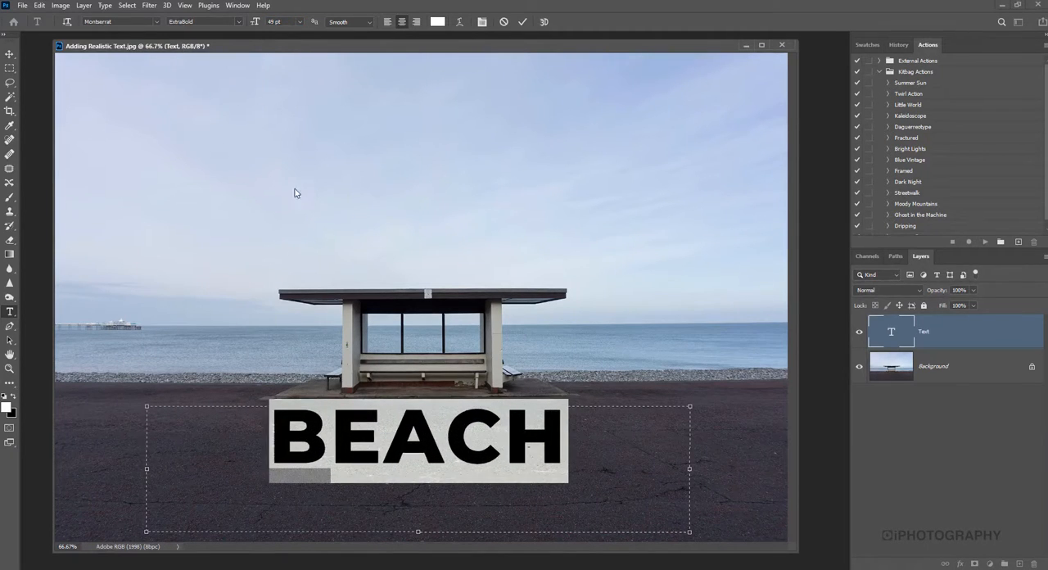
Enter a much larger font size so BEACH spans most of the promenade
{"action": "triple_click", "coordinate": [278, 21]}
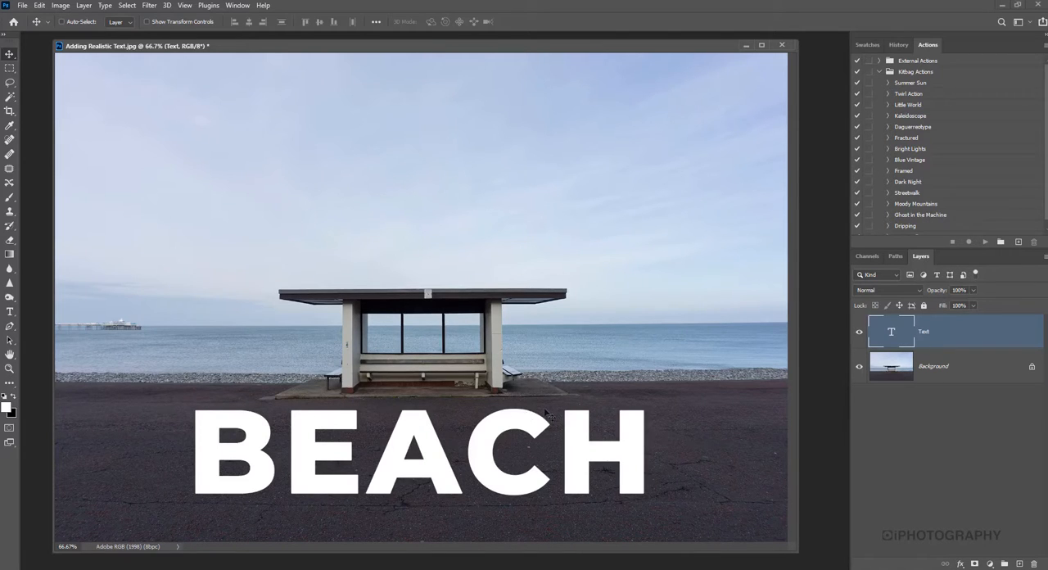
{"action": "mouse_move", "coordinate": [684, 378]}
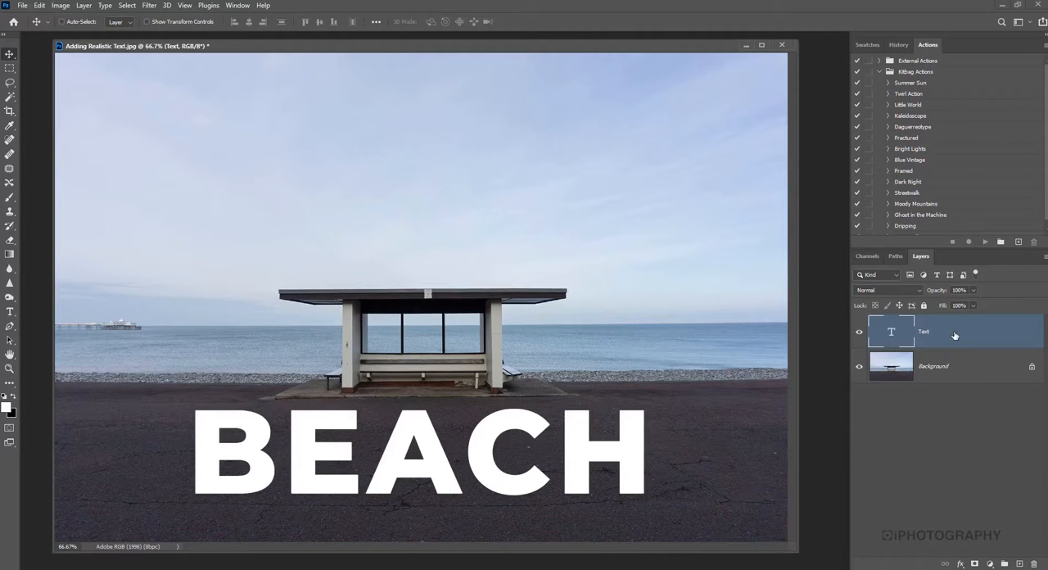
Rasterize the Text layer into pixels
{"action": "right_click", "coordinate": [923, 330]}
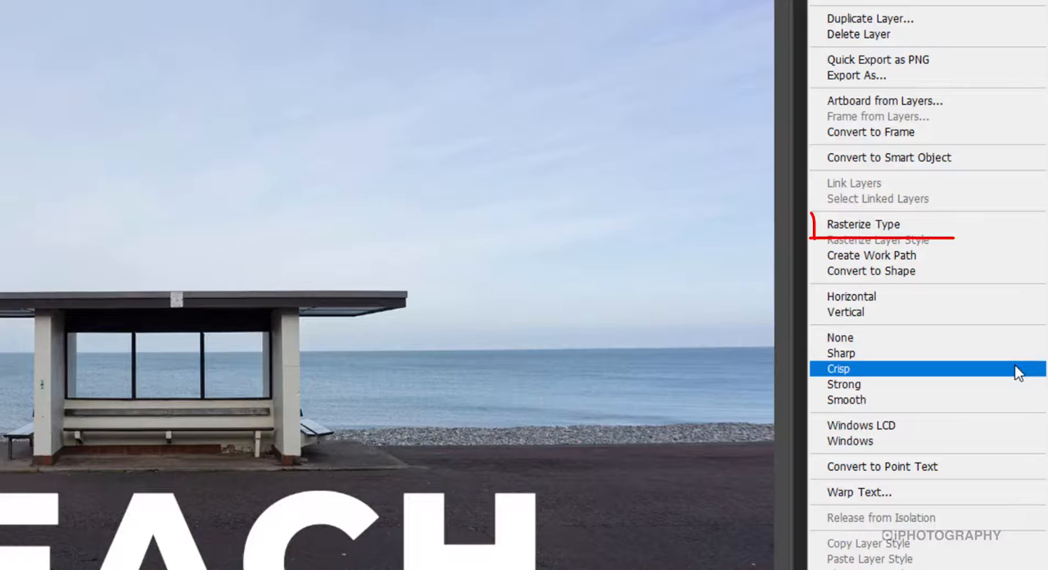
{"action": "mouse_move", "coordinate": [901, 224]}
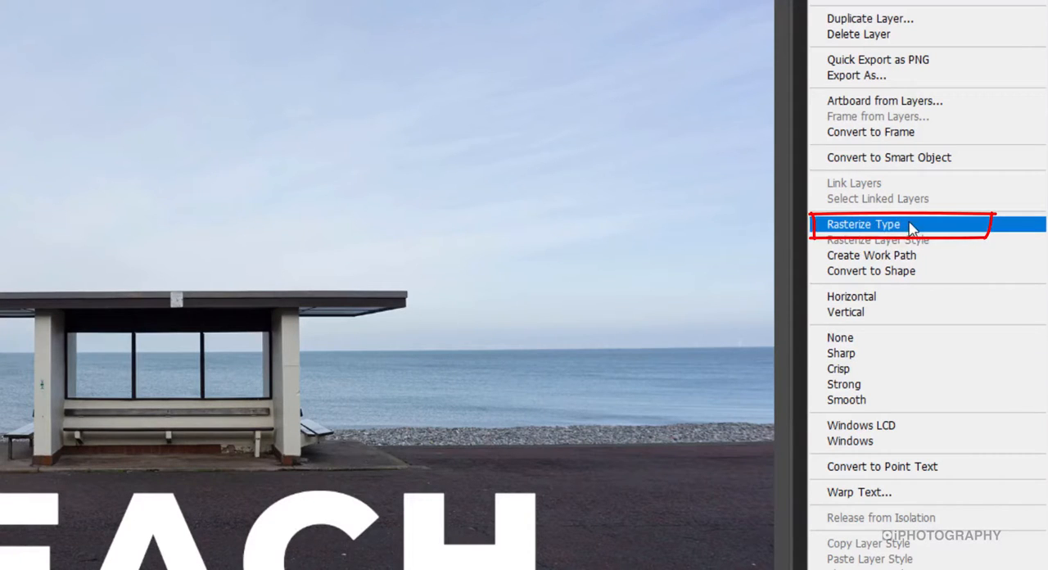
{"action": "left_click", "coordinate": [862, 223]}
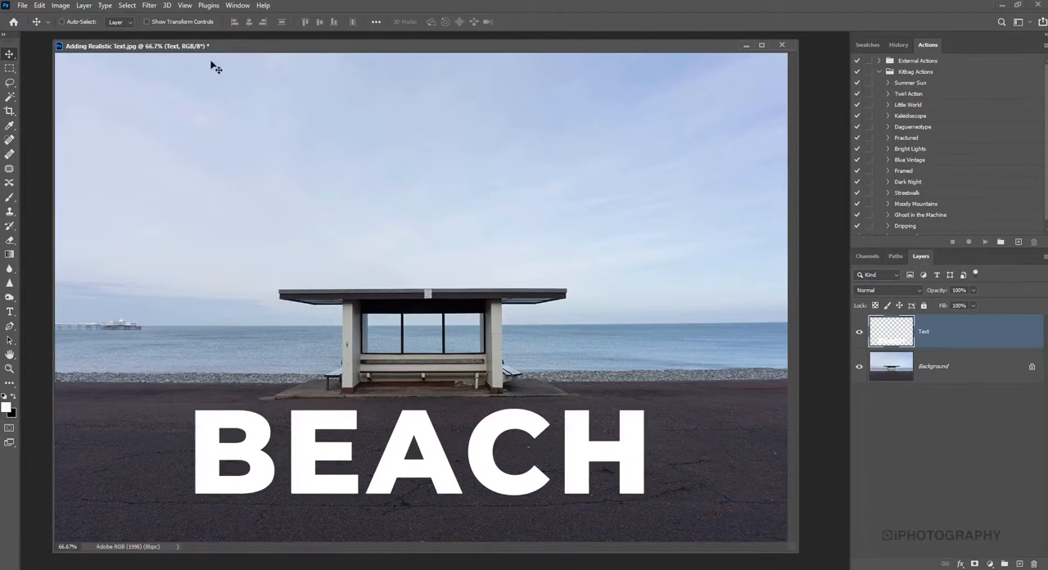
Start Edit > Transform > Distort on the BEACH text for free corner movement
{"action": "left_click", "coordinate": [40, 7]}
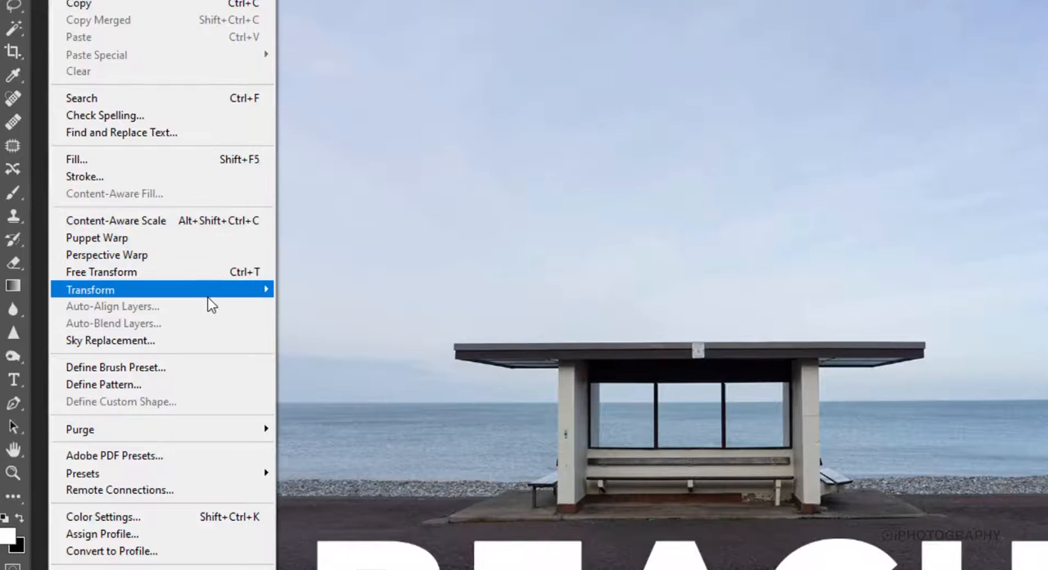
{"action": "left_click", "coordinate": [90, 288]}
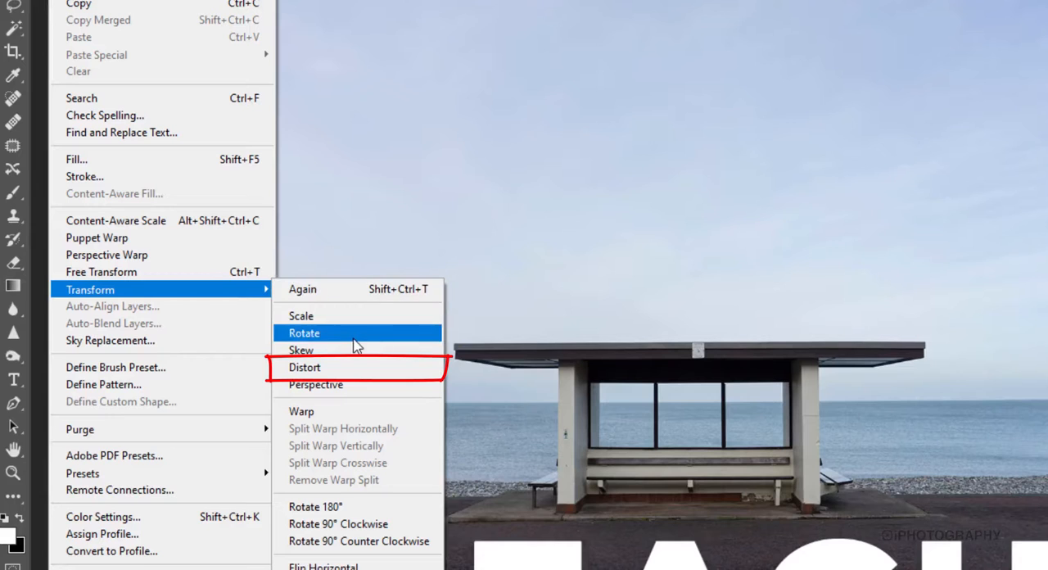
{"action": "left_click", "coordinate": [304, 367]}
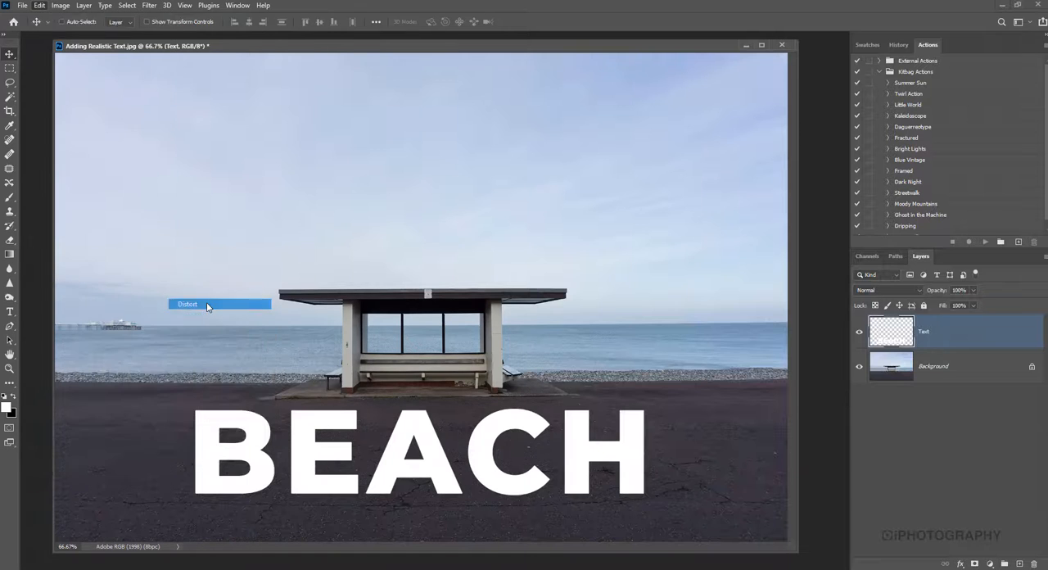
{"action": "left_click", "coordinate": [187, 305]}
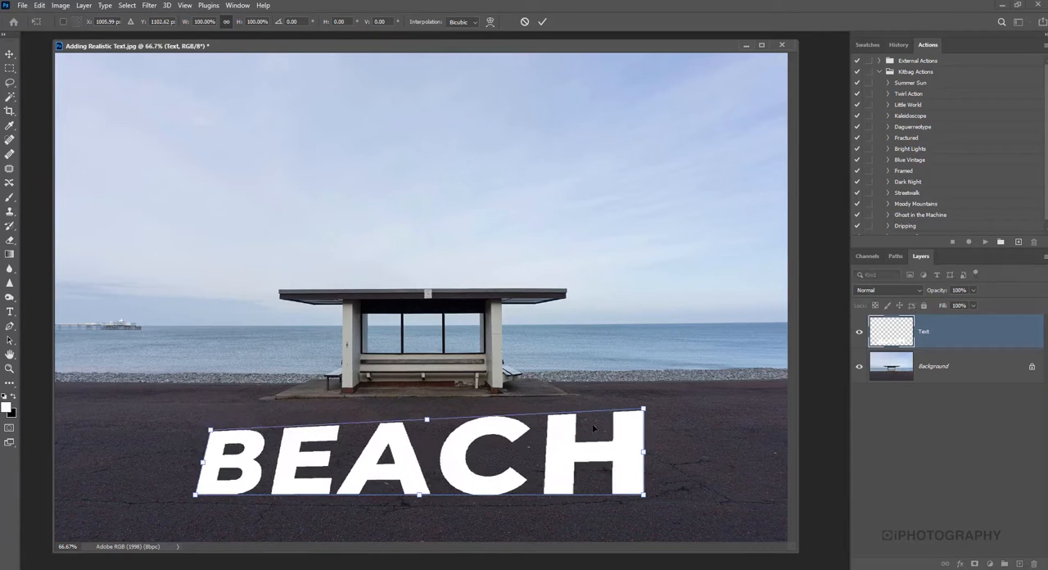
Pinch the top corners inward, flatten BEACH onto the ground and centre it beneath the shelter
{"action": "left_click_drag", "start_coordinate": [642, 409], "coordinate": [641, 427]}
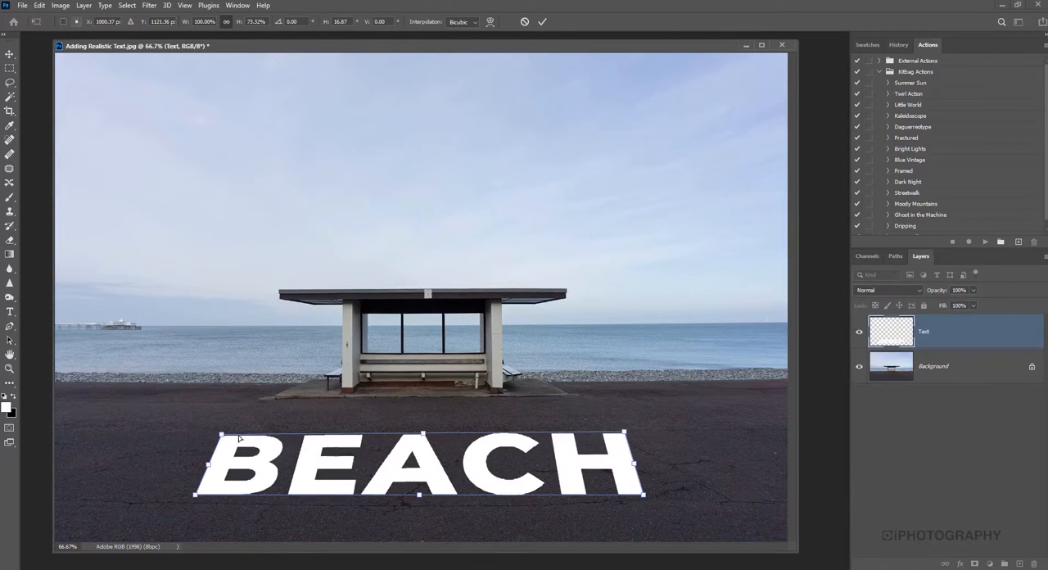
{"action": "left_click_drag", "start_coordinate": [625, 432], "coordinate": [620, 436]}
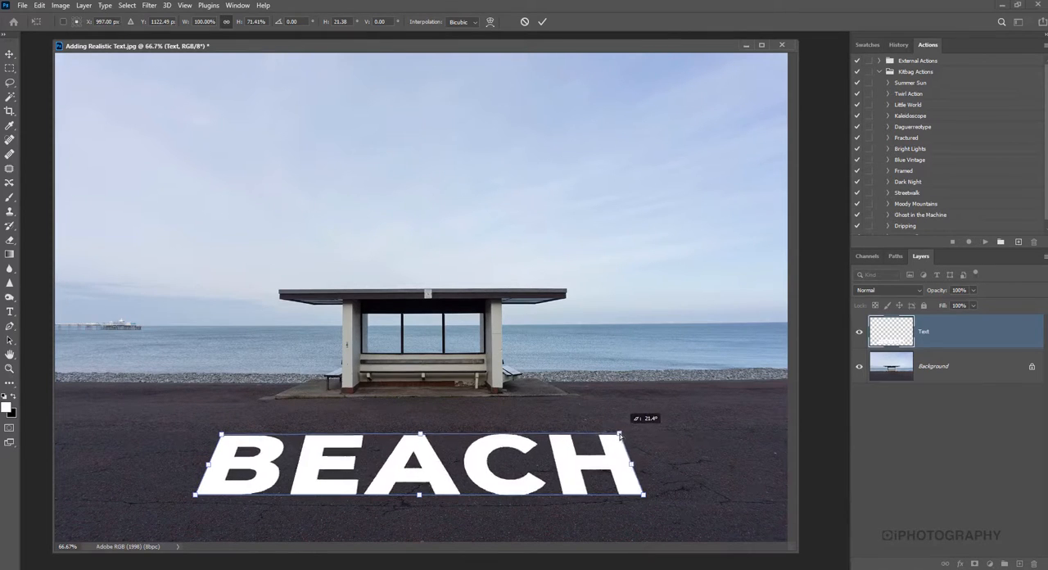
{"action": "left_click_drag", "start_coordinate": [621, 436], "coordinate": [221, 436]}
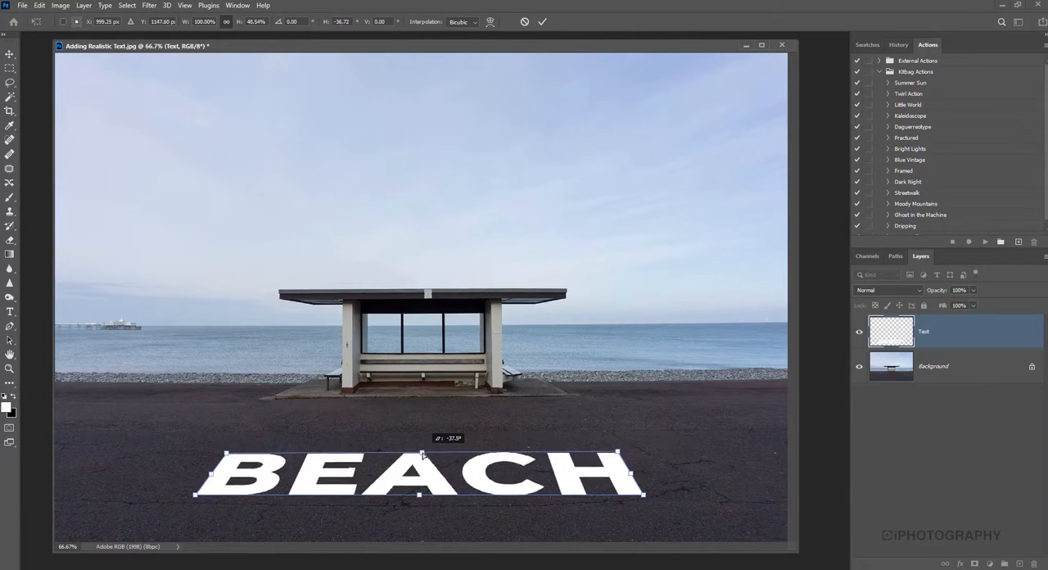
{"action": "left_click_drag", "start_coordinate": [423, 475], "coordinate": [422, 458]}
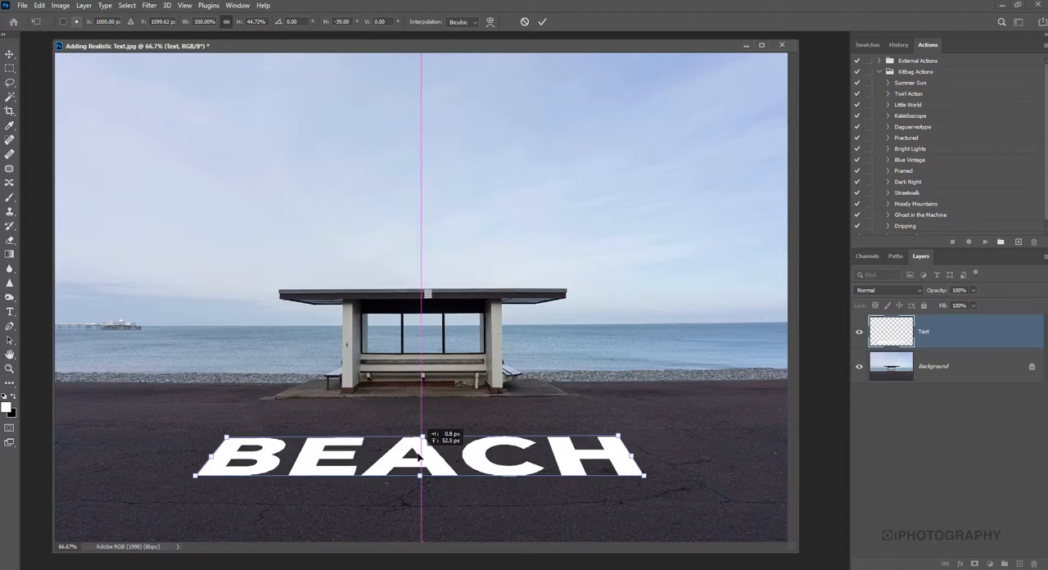
{"action": "left_click_drag", "start_coordinate": [419, 461], "coordinate": [419, 450]}
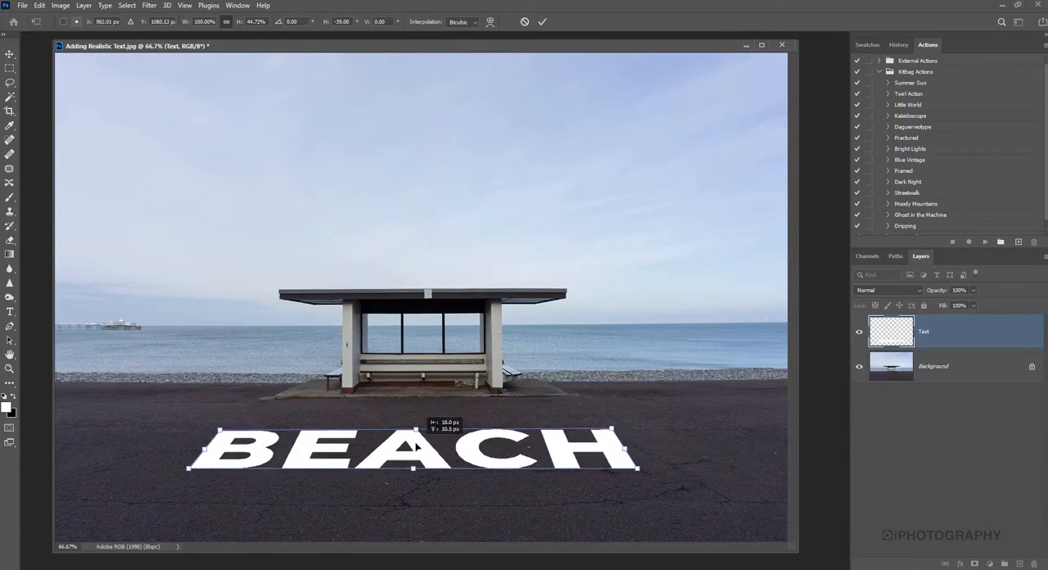
{"action": "left_click_drag", "start_coordinate": [417, 450], "coordinate": [422, 446]}
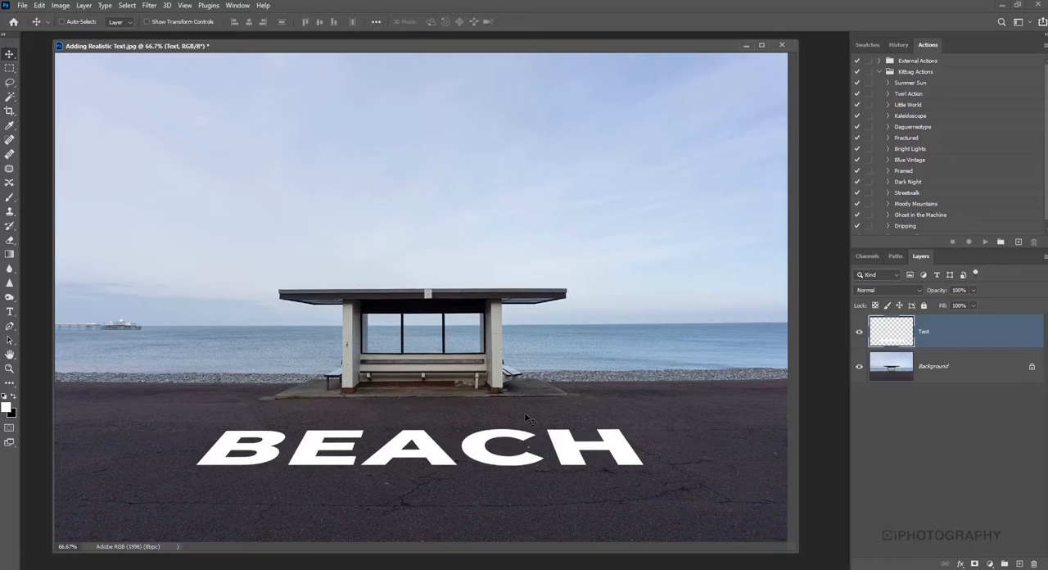
{"action": "mouse_move", "coordinate": [107, 380]}
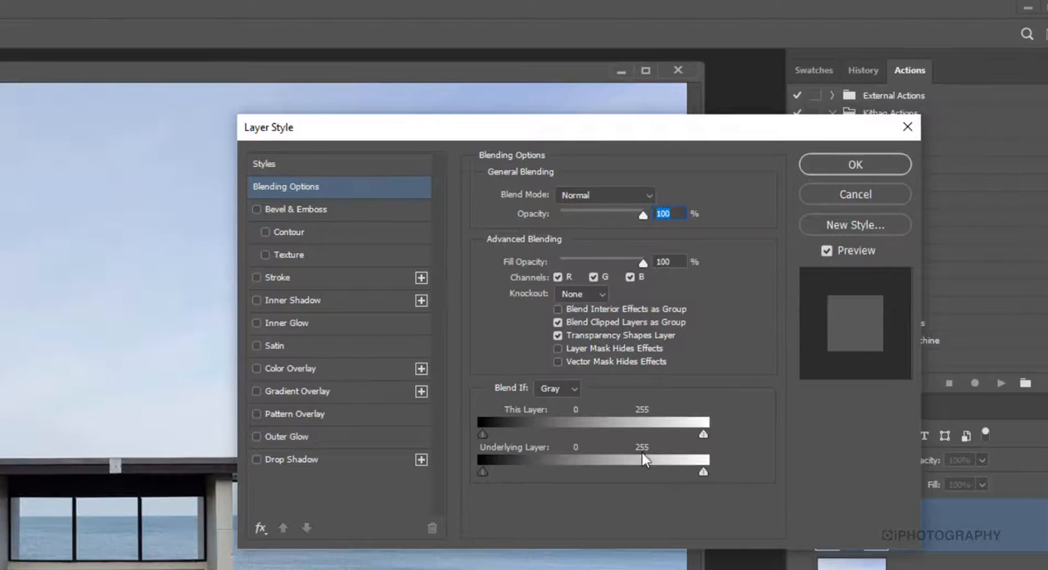
{"action": "mouse_move", "coordinate": [538, 451]}
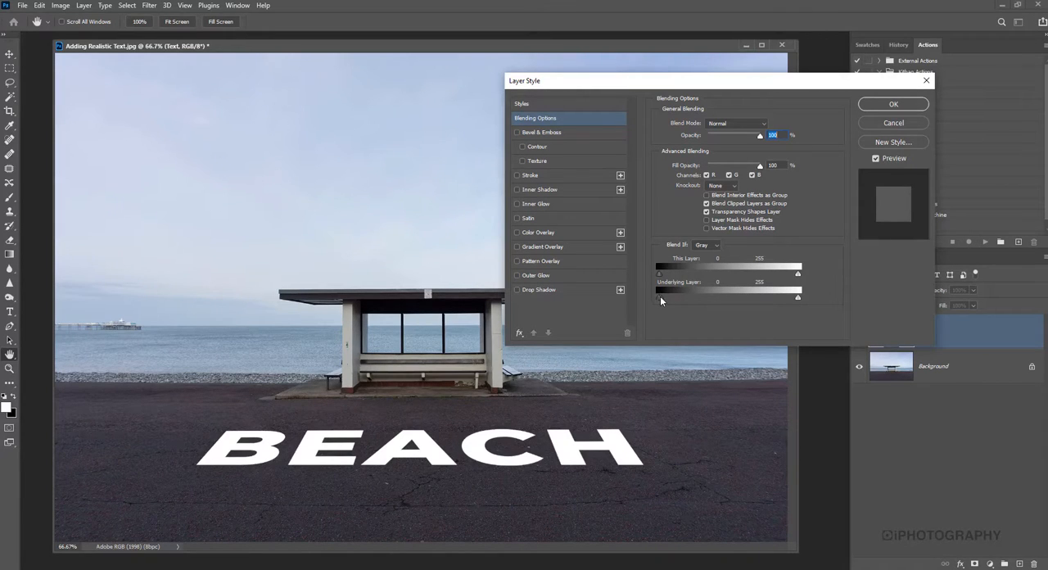
Split and tune the Underlying Layer black slider until the asphalt grain wears through the letters, then confirm
{"action": "left_click_drag", "start_coordinate": [658, 298], "coordinate": [684, 298]}
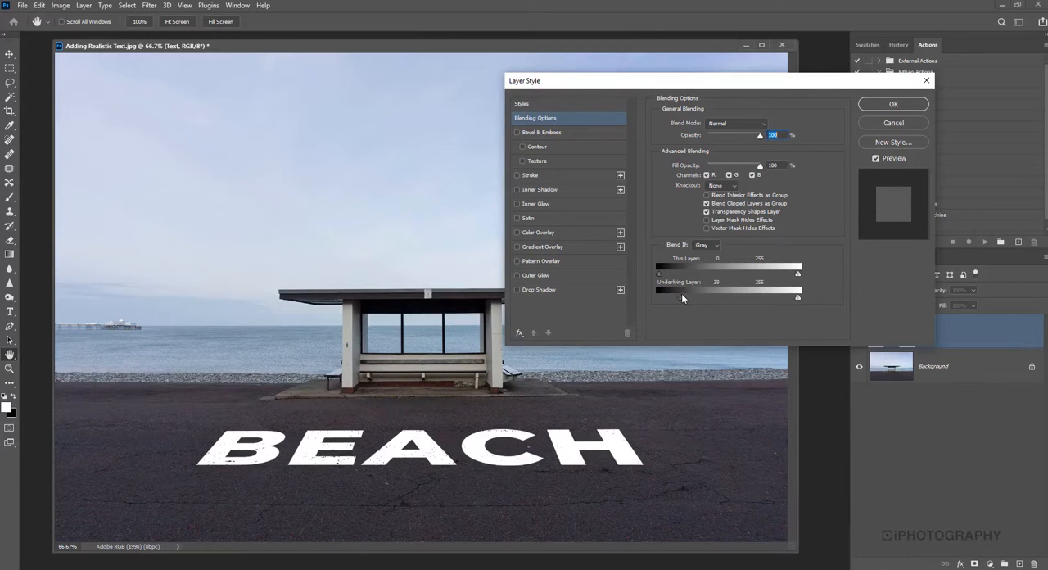
{"action": "left_click_drag", "start_coordinate": [658, 297], "coordinate": [675, 298]}
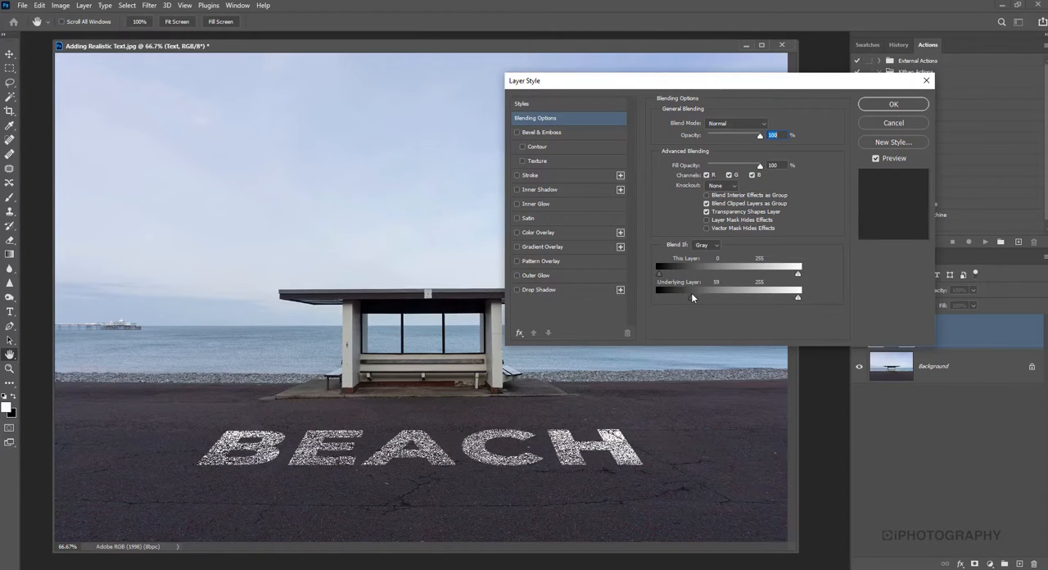
{"action": "left_click_drag", "start_coordinate": [658, 298], "coordinate": [661, 298]}
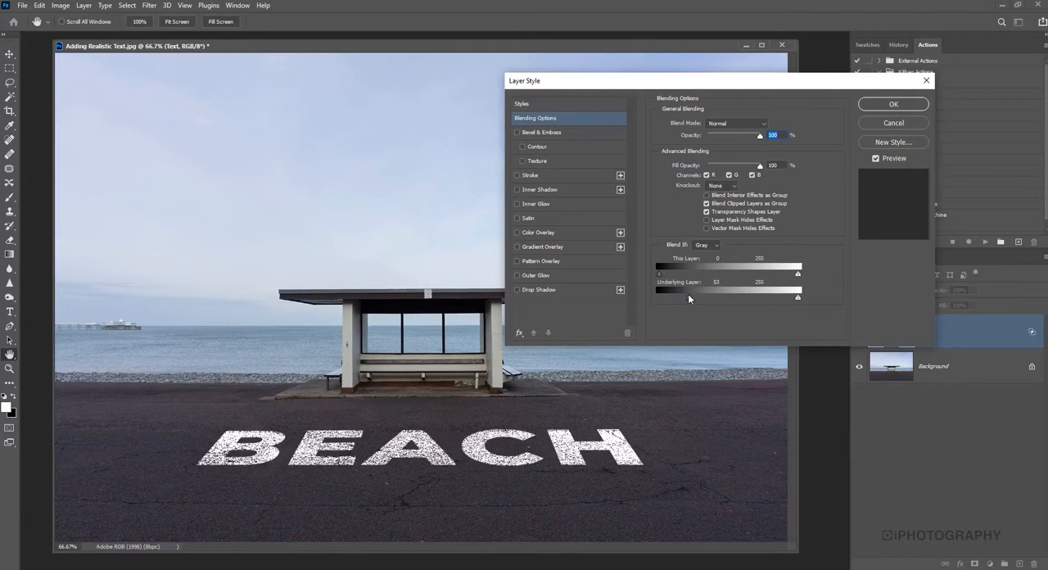
{"action": "left_click_drag", "start_coordinate": [691, 298], "coordinate": [710, 298]}
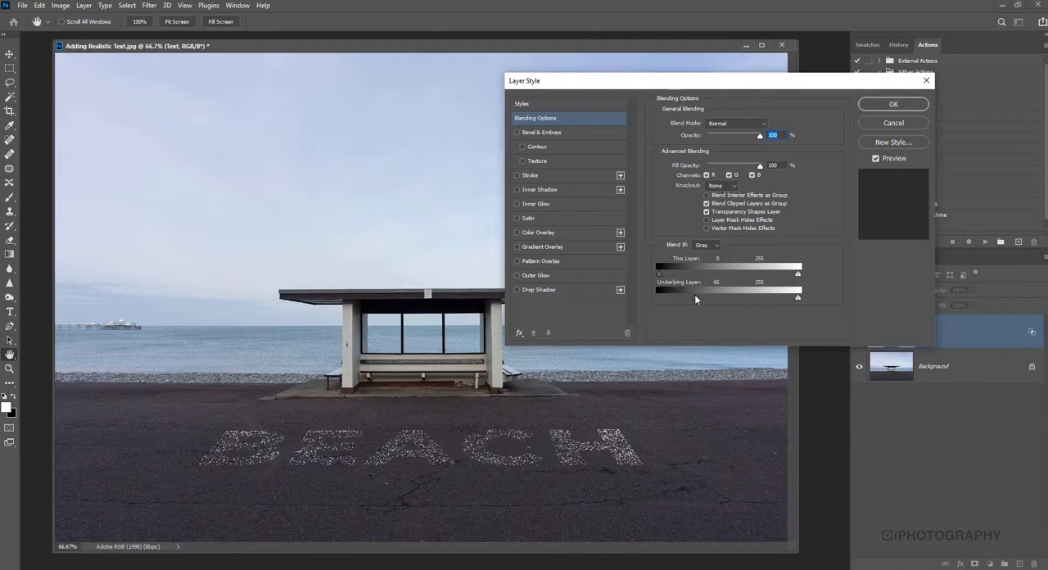
{"action": "left_click_drag", "start_coordinate": [715, 298], "coordinate": [694, 298]}
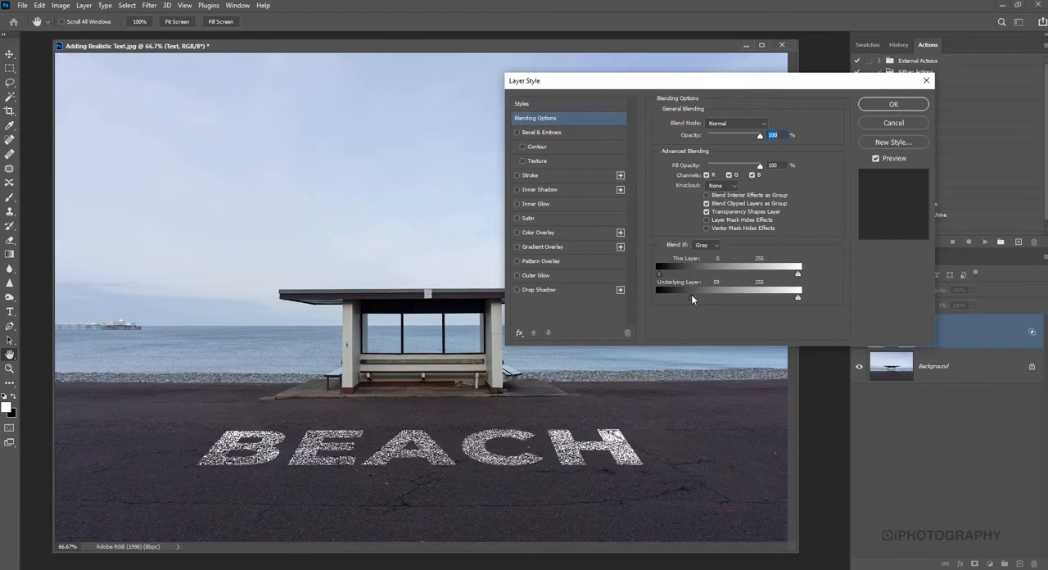
{"action": "left_click_drag", "start_coordinate": [663, 296], "coordinate": [658, 297]}
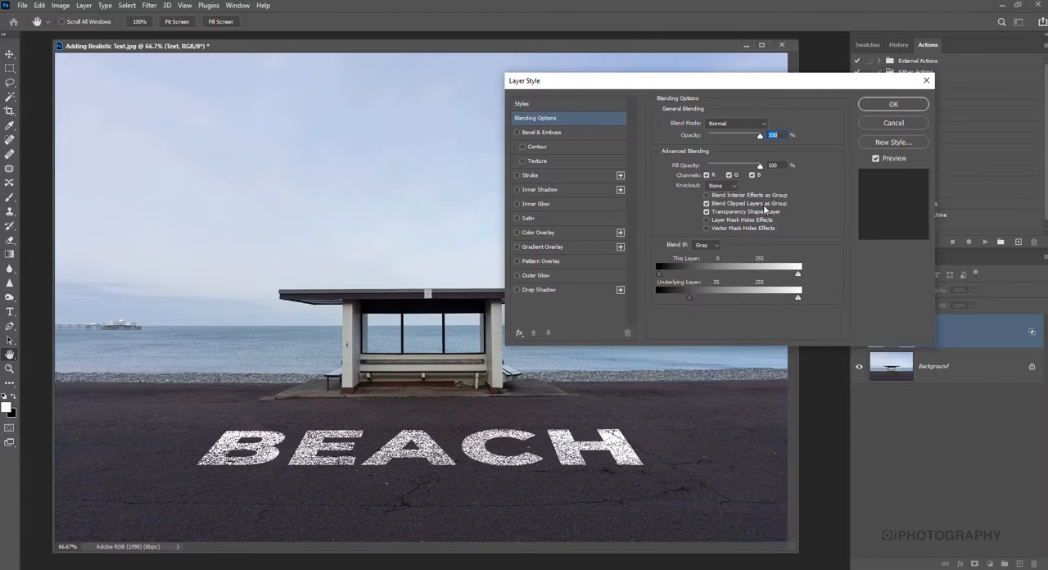
{"action": "left_click_drag", "start_coordinate": [660, 298], "coordinate": [658, 297]}
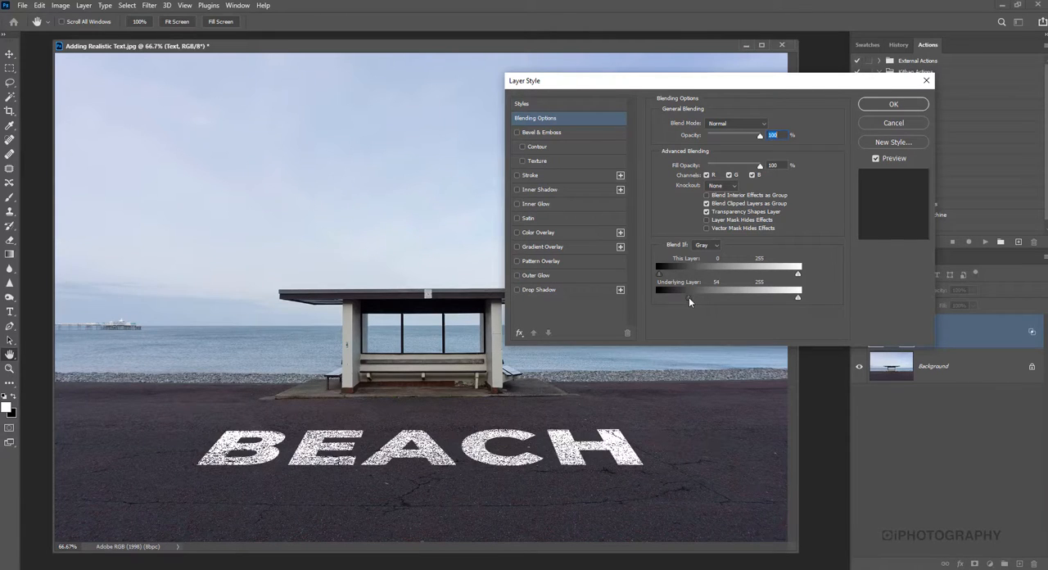
{"action": "left_click_drag", "start_coordinate": [658, 297], "coordinate": [691, 298]}
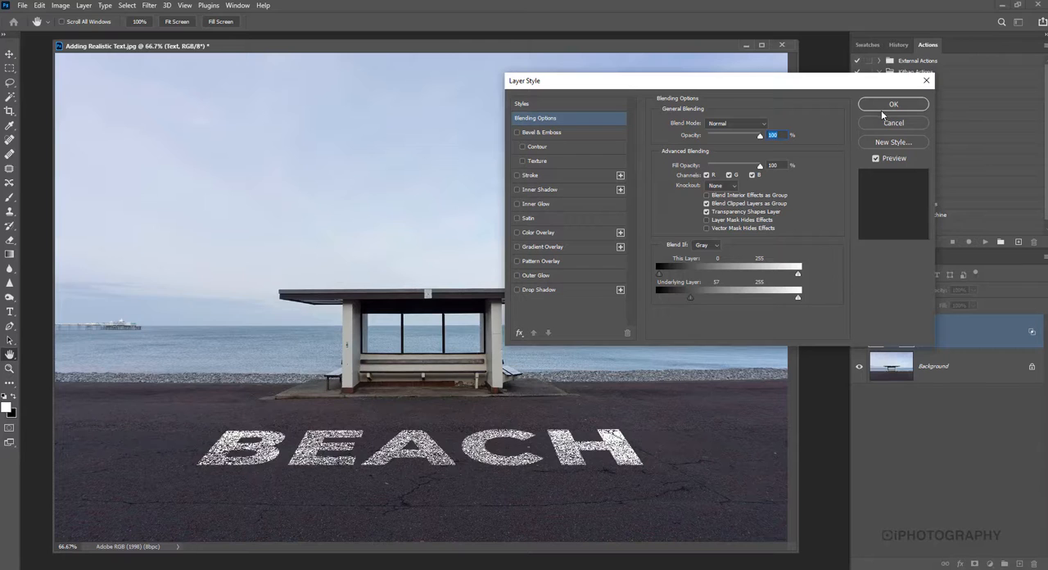
{"action": "left_click", "coordinate": [894, 104]}
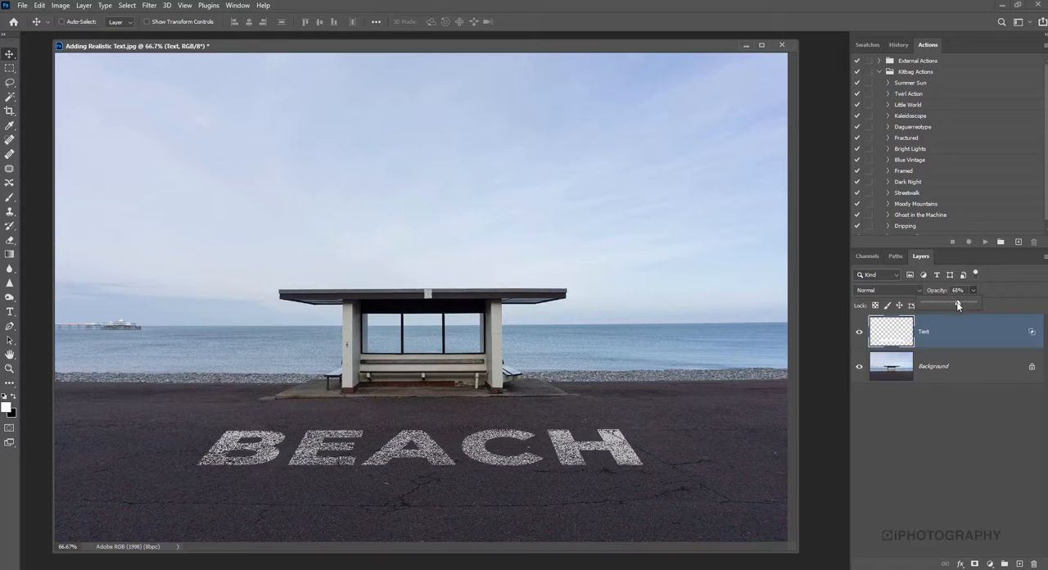
Lower the Text layer's opacity to about two-thirds so BEACH fades into the asphalt
{"action": "left_click_drag", "start_coordinate": [959, 304], "coordinate": [954, 304]}
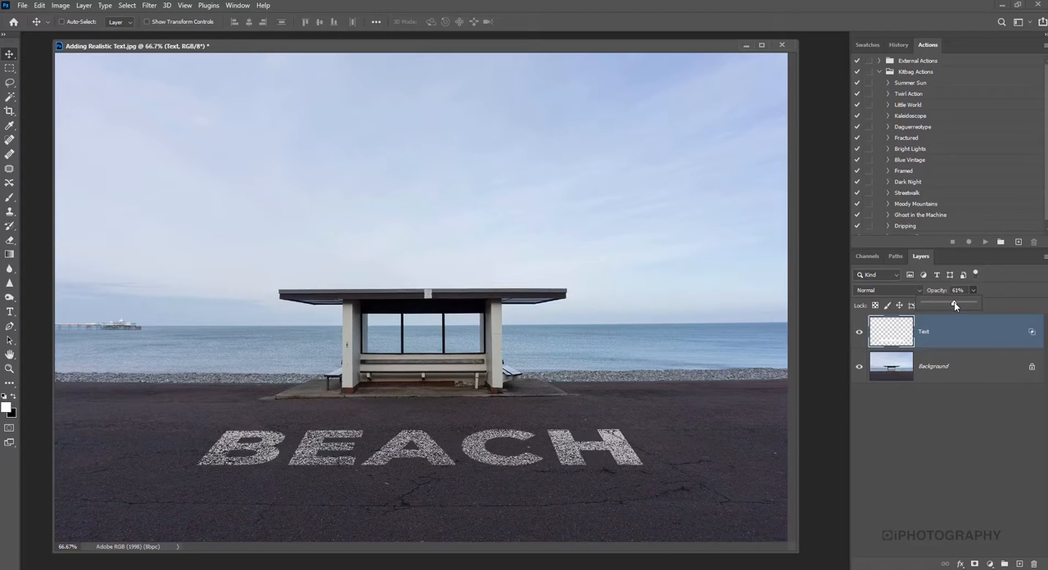